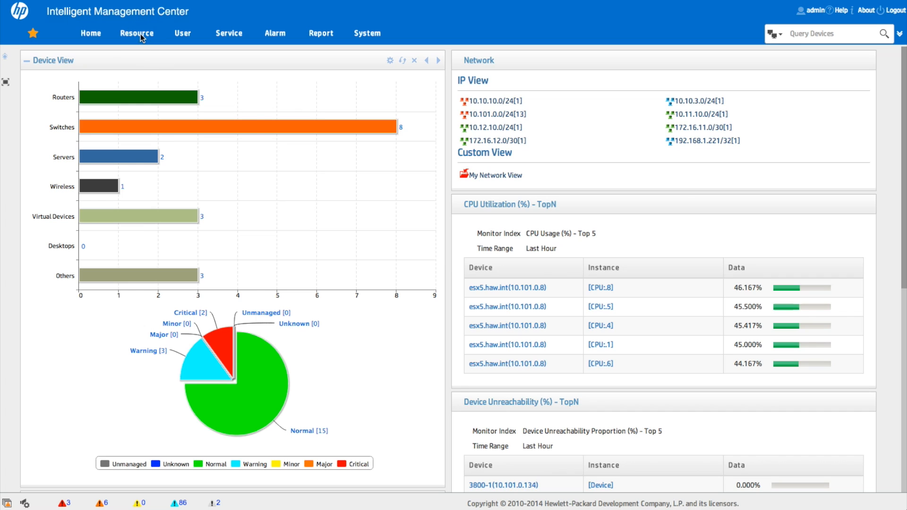
Open the Resource menu to reach Application Manager's Agent Management
left_click(136, 33)
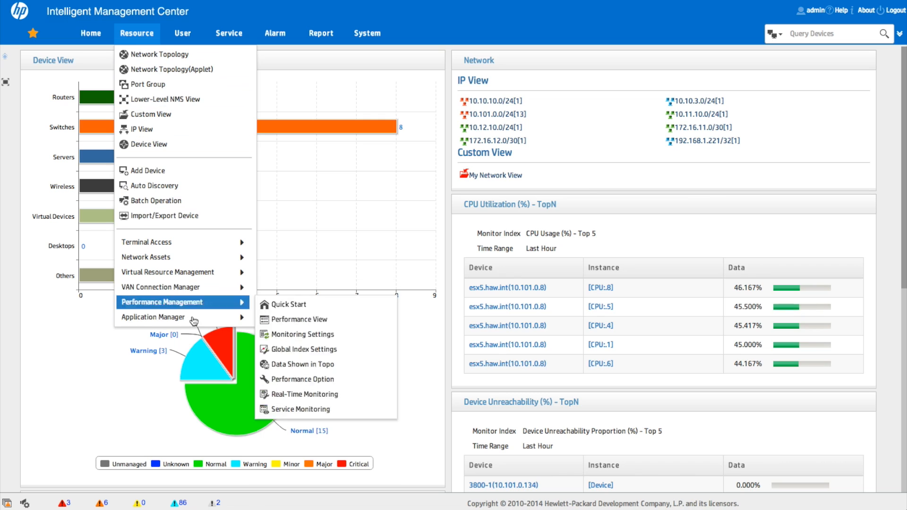
mouse_move(168, 317)
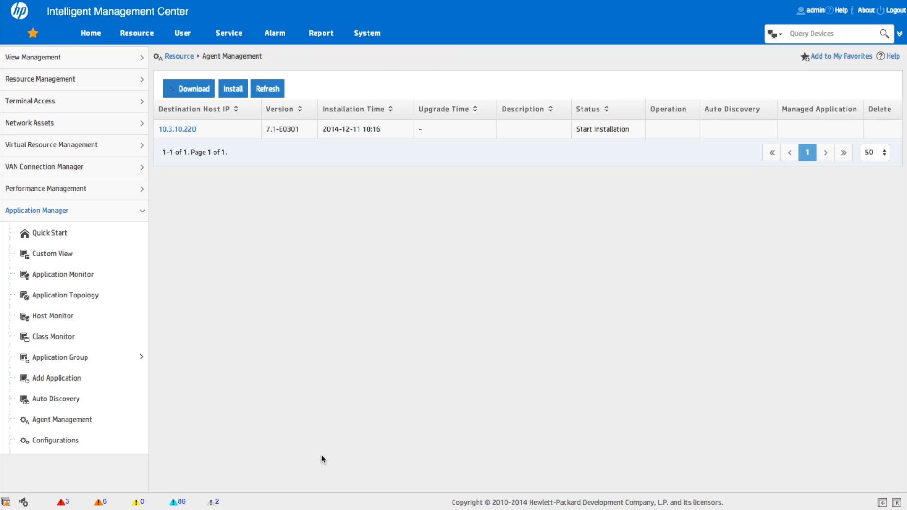
mouse_move(258, 178)
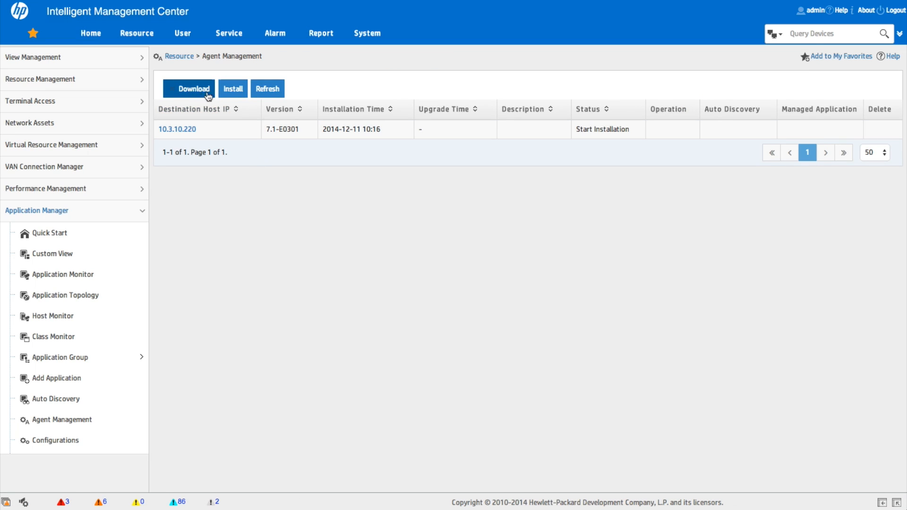
Start a new agent installation and add host 10.10.10.212 to the host list
left_click(232, 89)
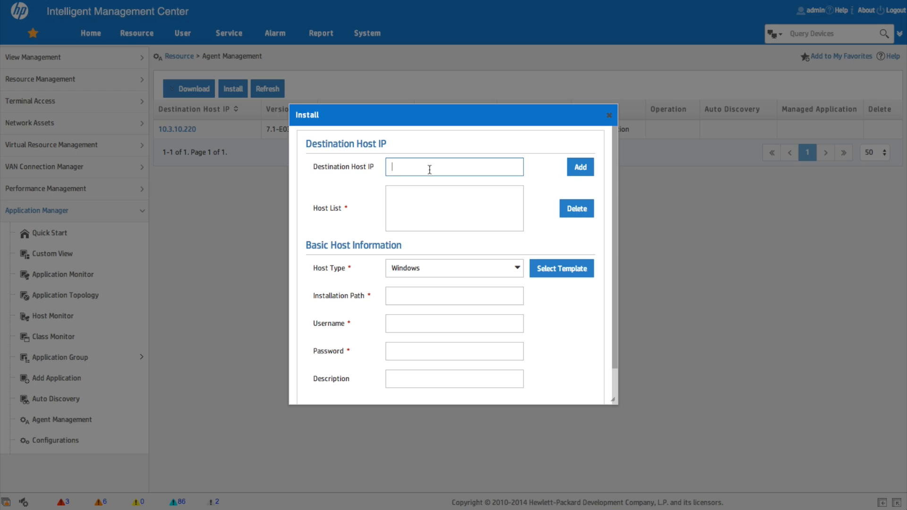
type("10.10.10.")
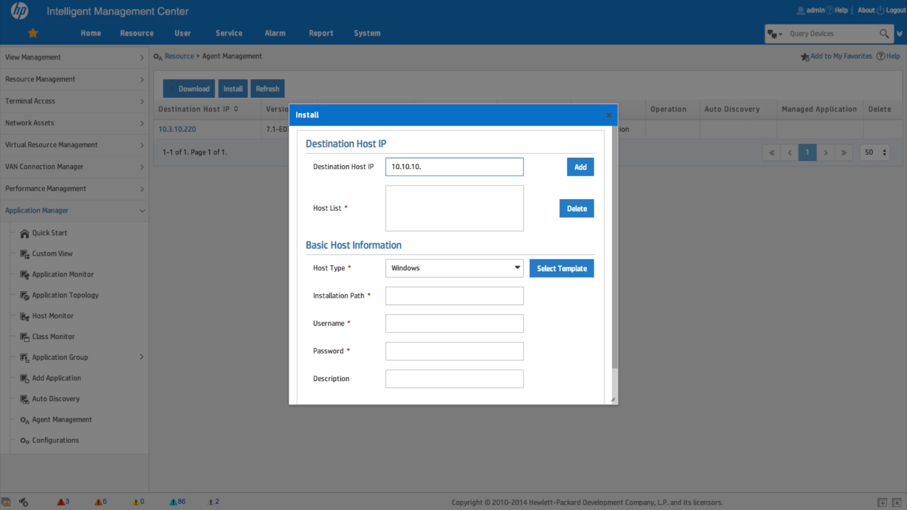
type("212")
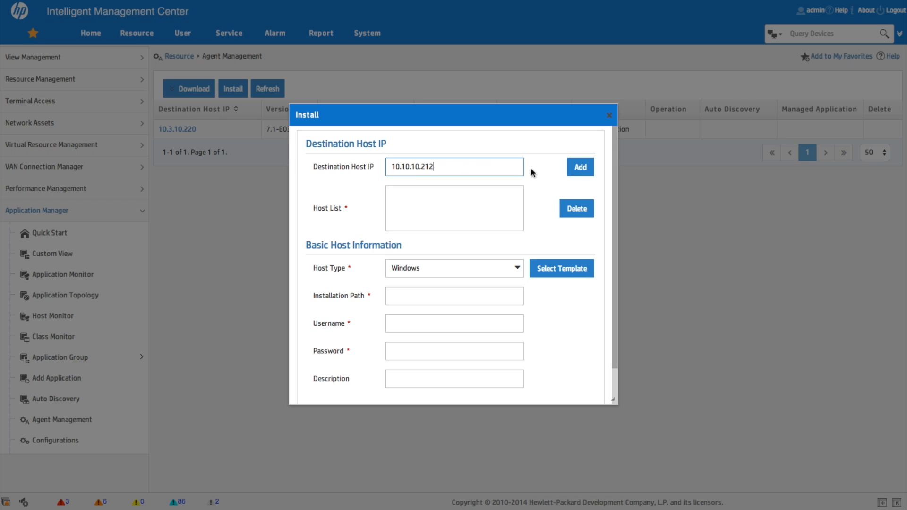
left_click(580, 168)
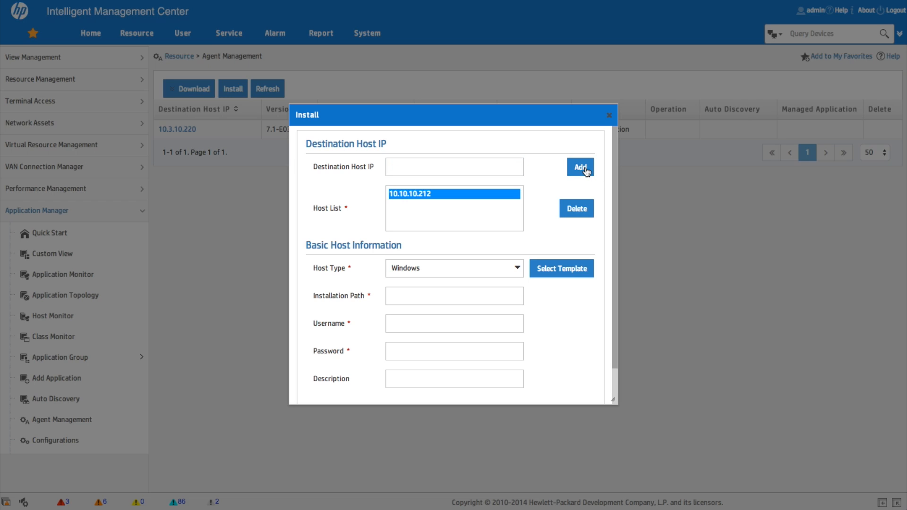
Set install path c:\apm with the host's administrator account and password, then install
left_click(455, 268)
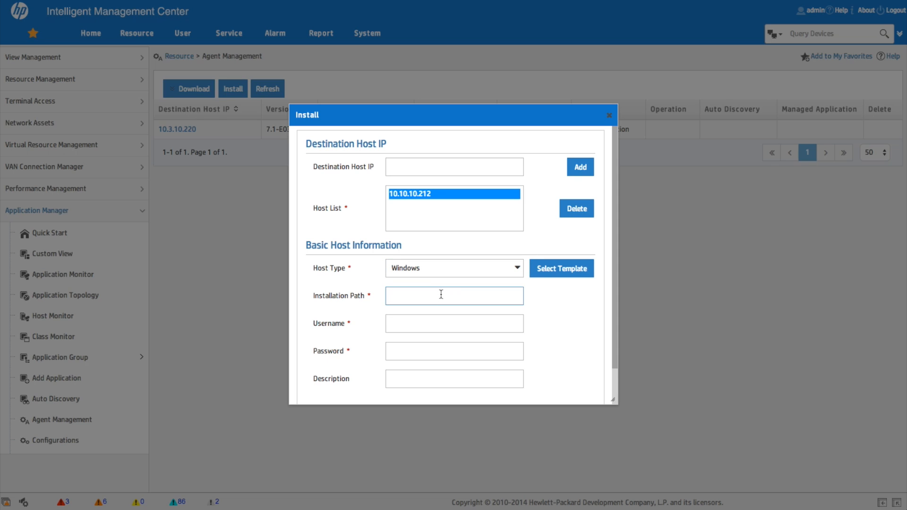
type("c:")
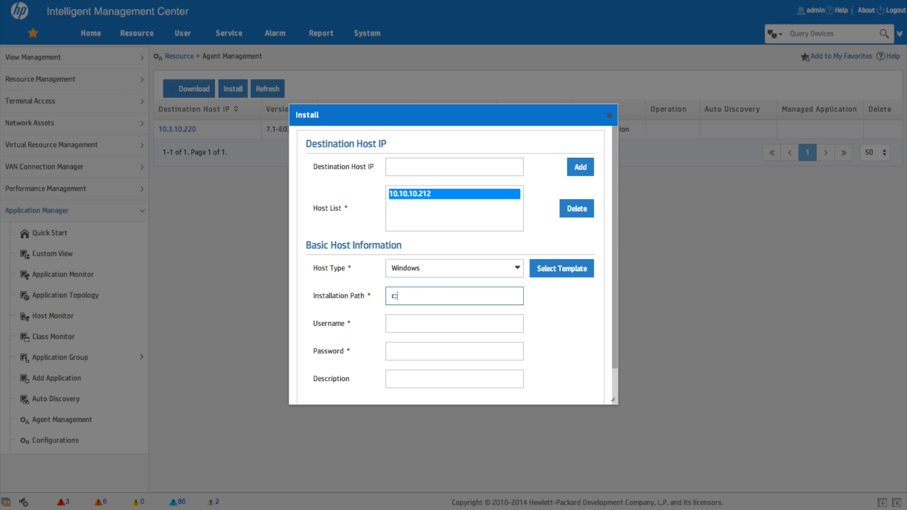
type("\\apm")
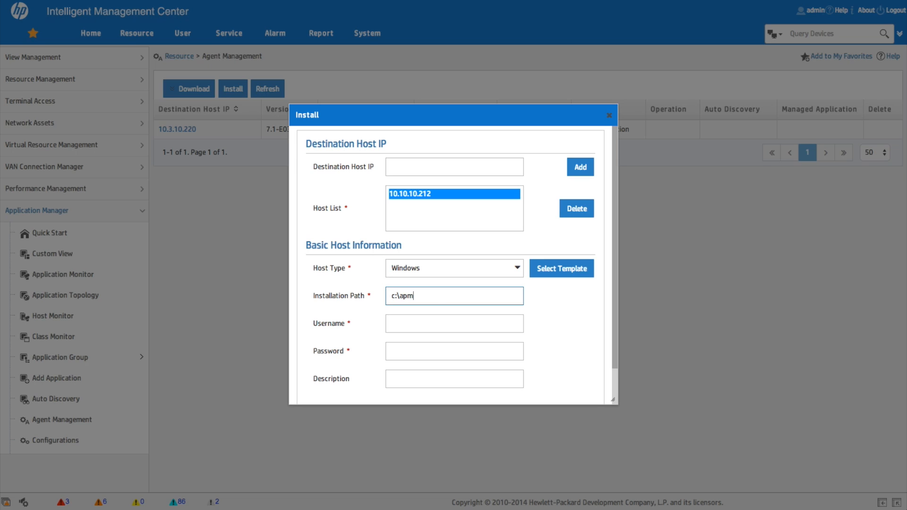
left_click(455, 323)
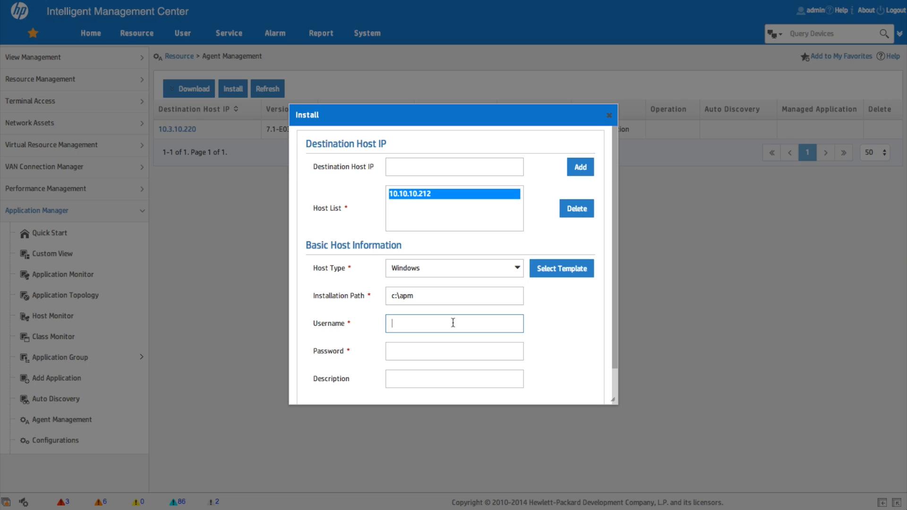
type("10.10.10.212")
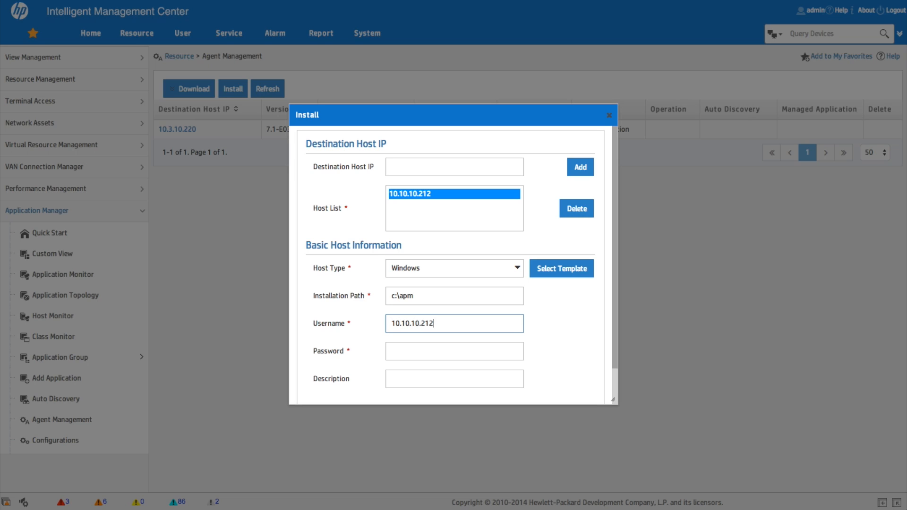
type("\\administrator")
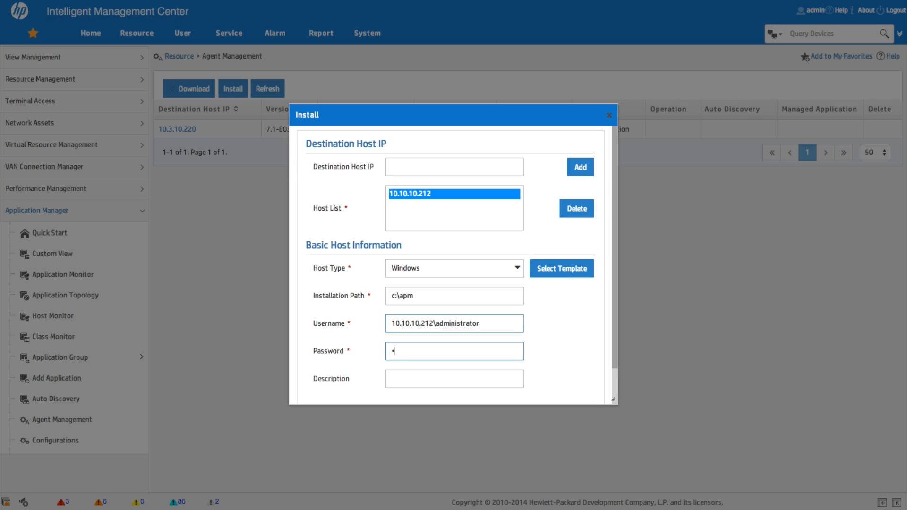
type("password")
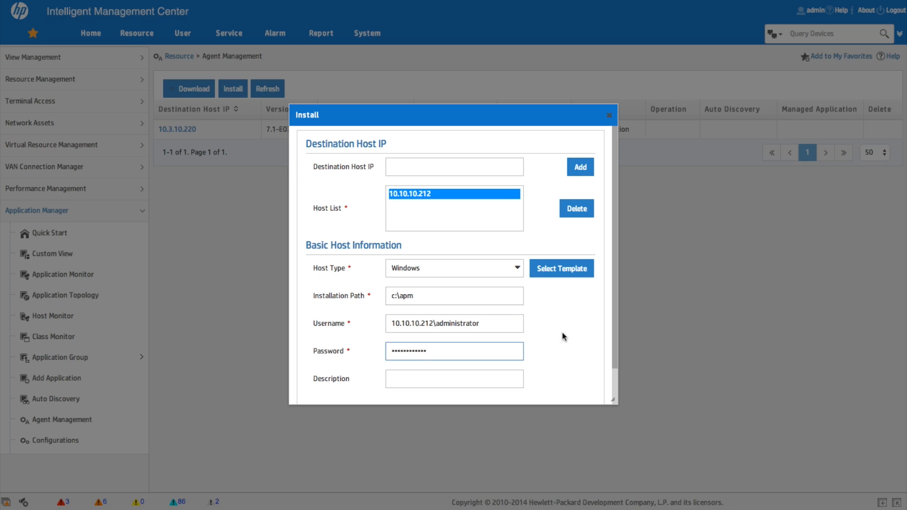
scroll("down", 3)
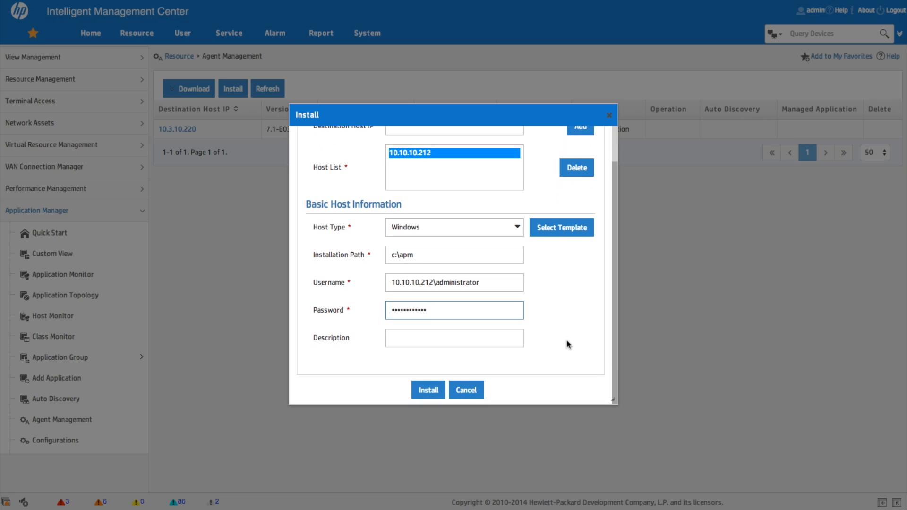
left_click(428, 398)
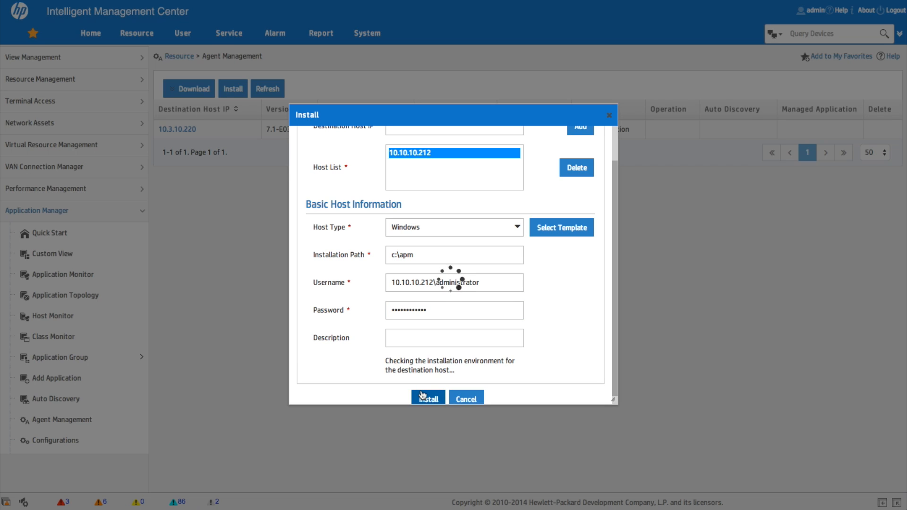
left_click(427, 398)
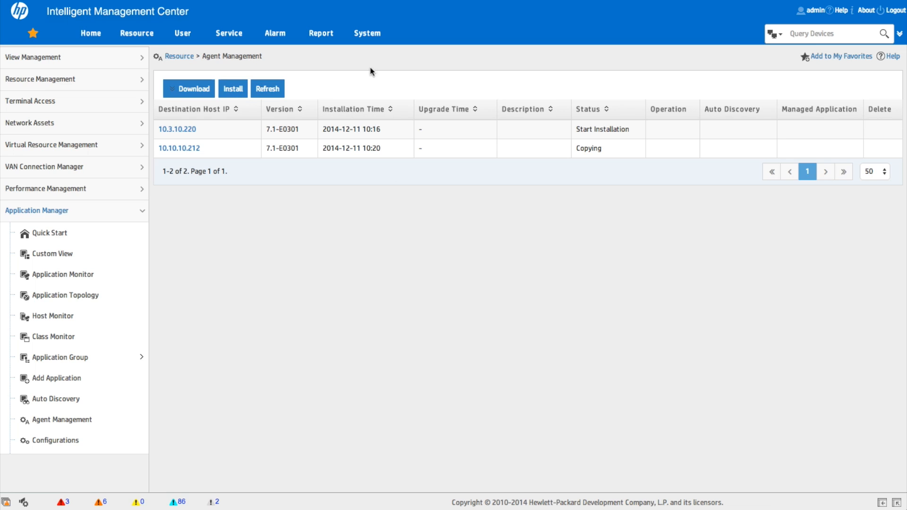
Refresh the list and add host 10.3.10.222 to a new agent installation
left_click(268, 89)
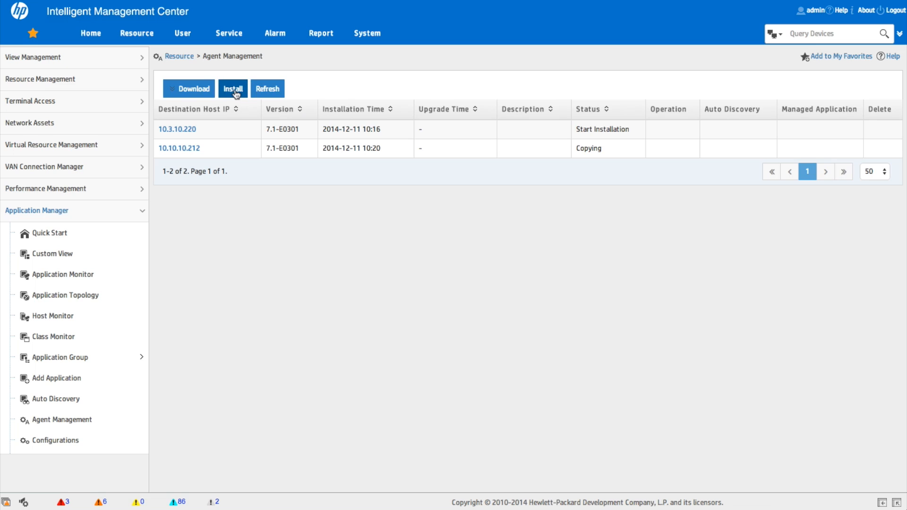
left_click(233, 89)
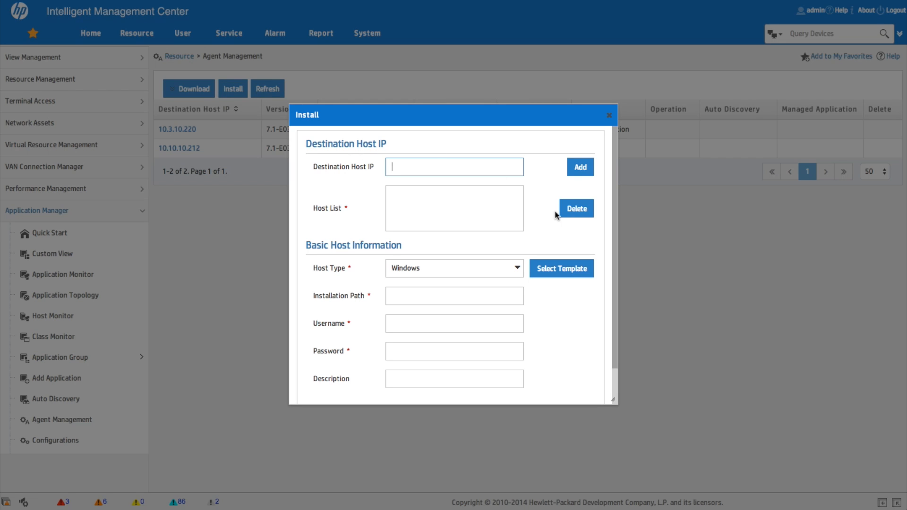
type("10.3.10.222")
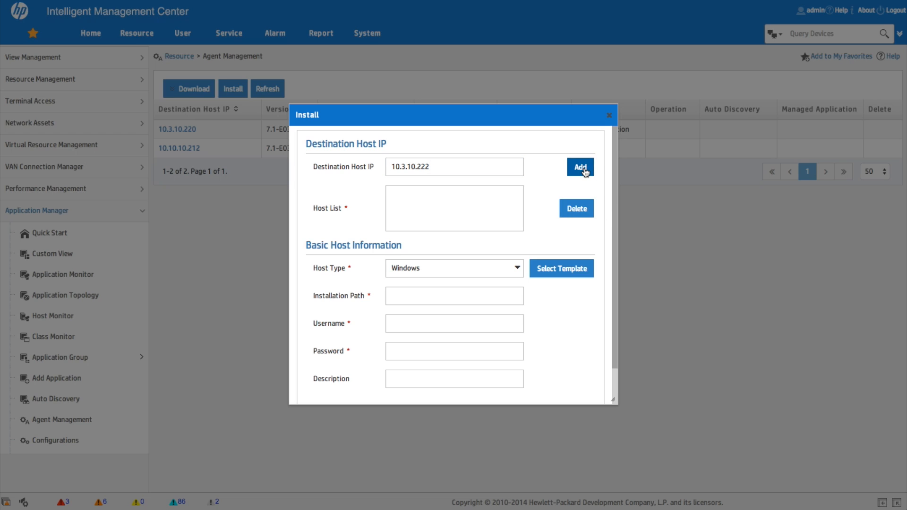
left_click(580, 167)
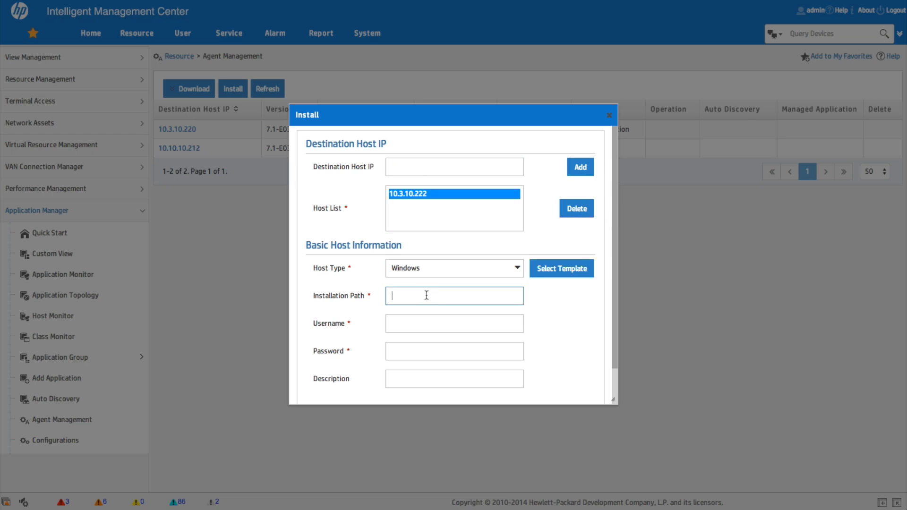
Enter install path c:\apm, the host's administrator account and password, then install
type("c:\\")
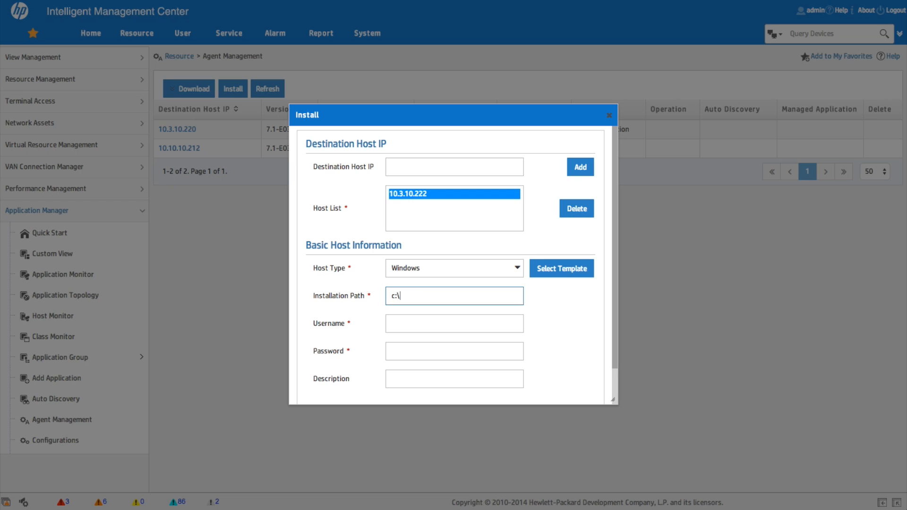
type("apm")
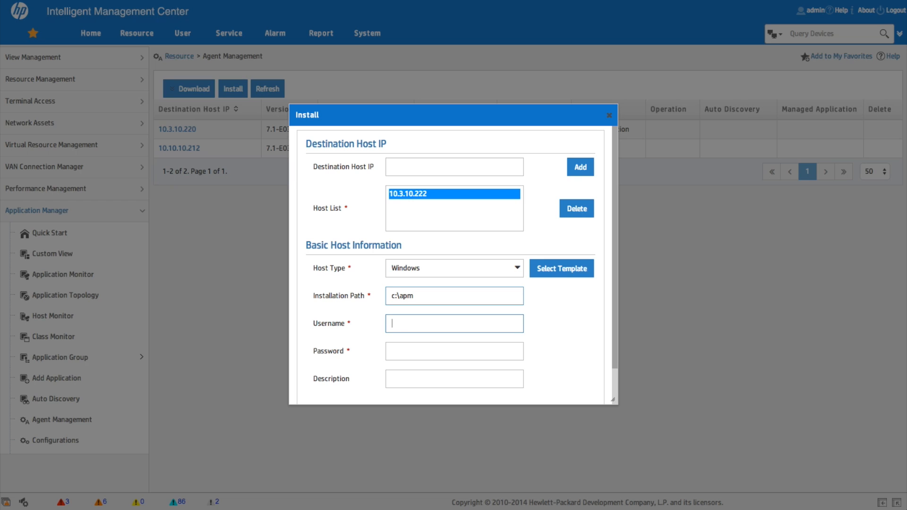
type("10.3.10.222")
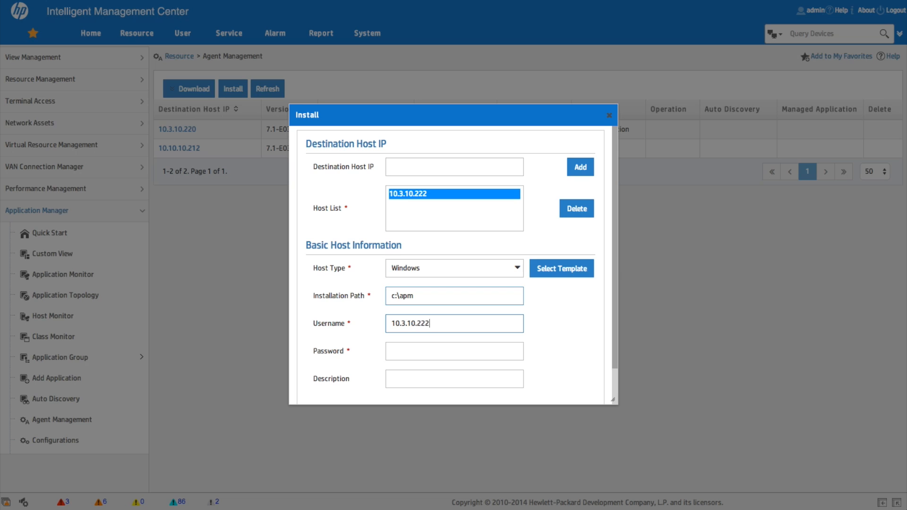
type("\\administrator")
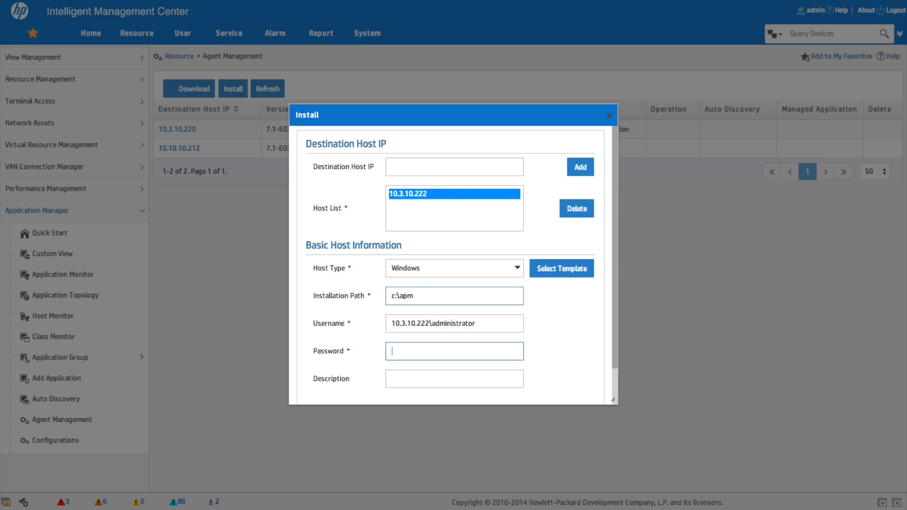
type("password")
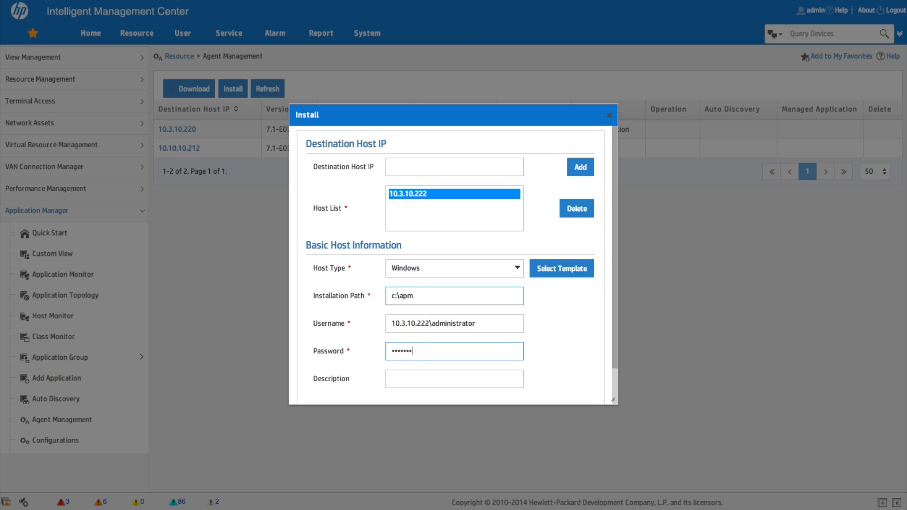
scroll("down", 3)
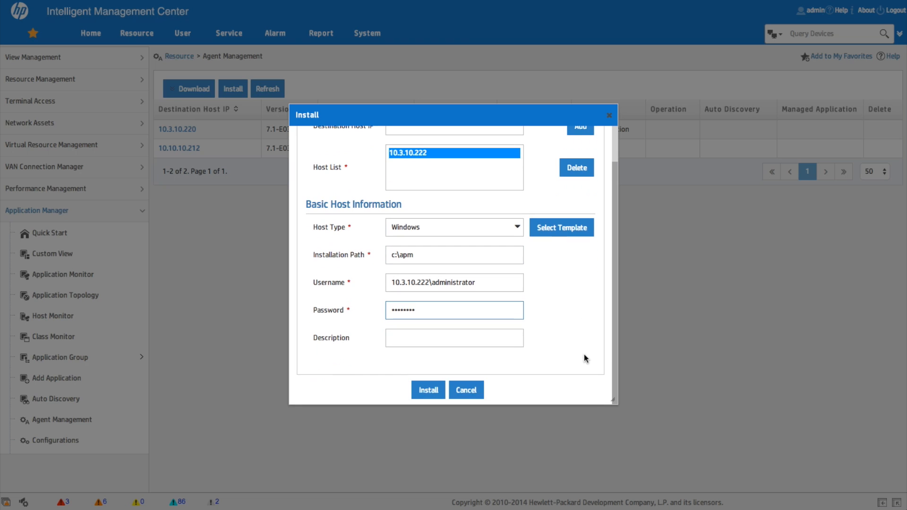
left_click(428, 398)
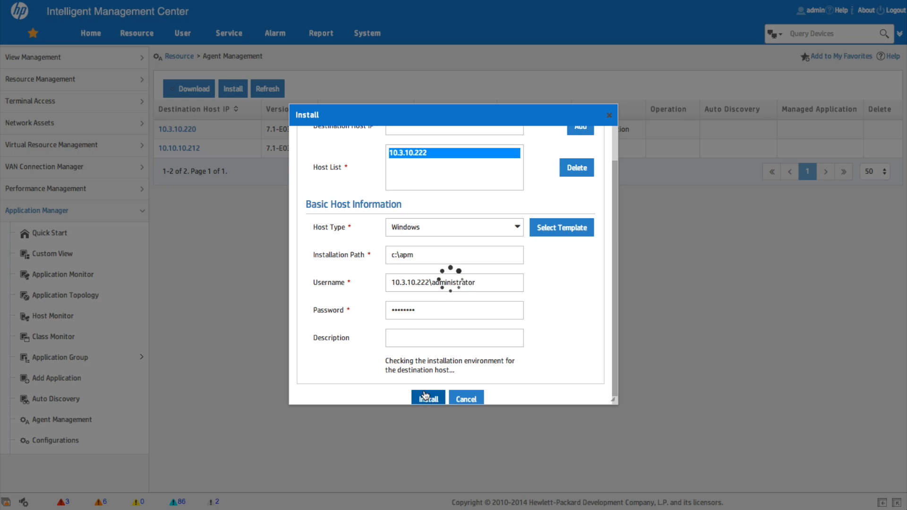
left_click(428, 398)
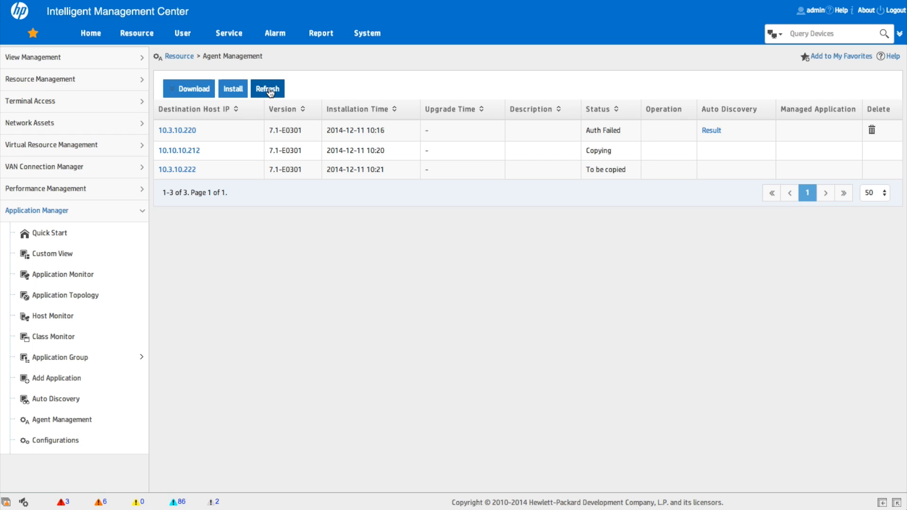
Refresh the agent list repeatedly until 10.10.10.212 shows Installation Failure
left_click(268, 88)
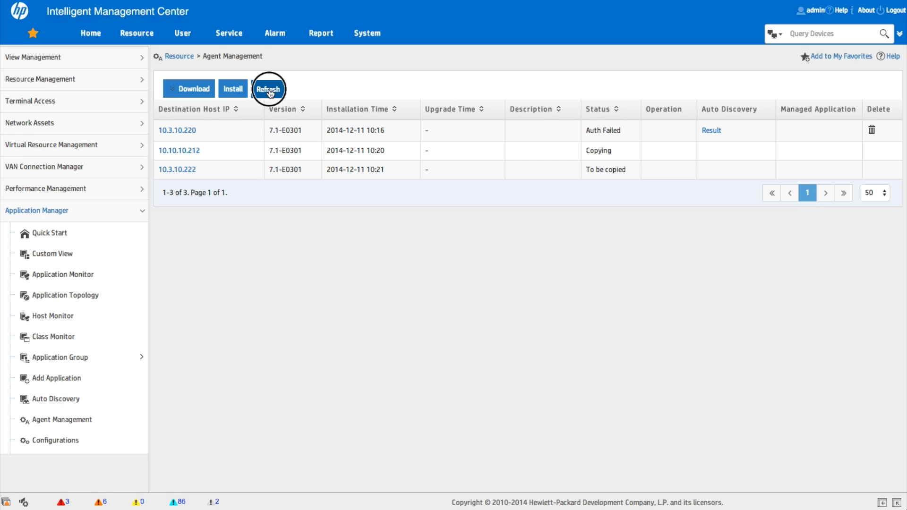
left_click(268, 89)
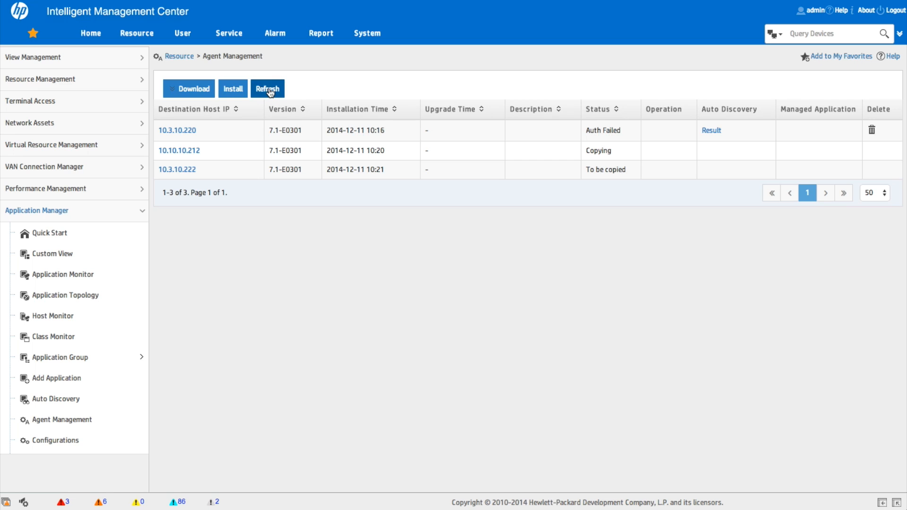
left_click(268, 89)
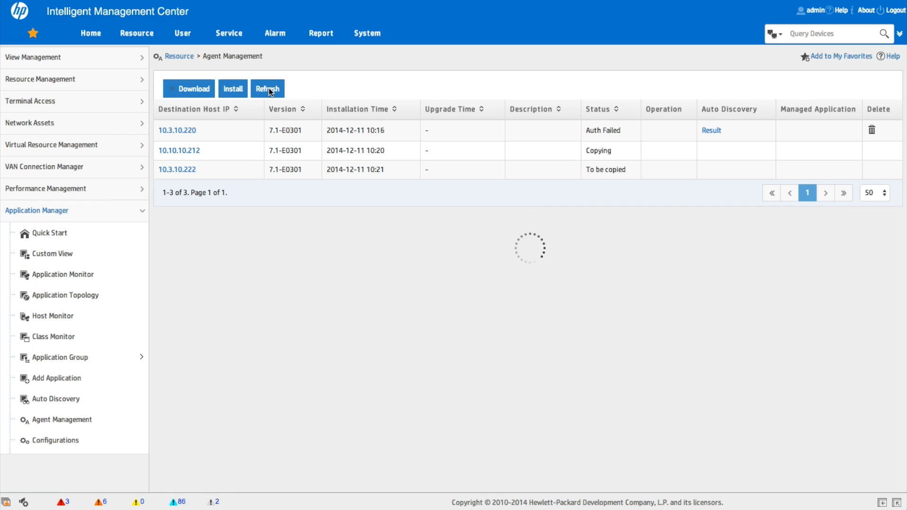
left_click(268, 88)
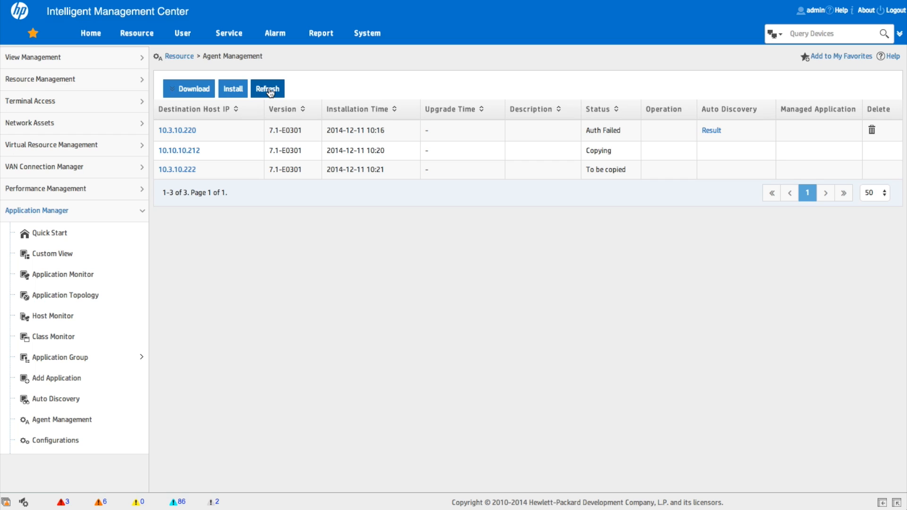
left_click(267, 89)
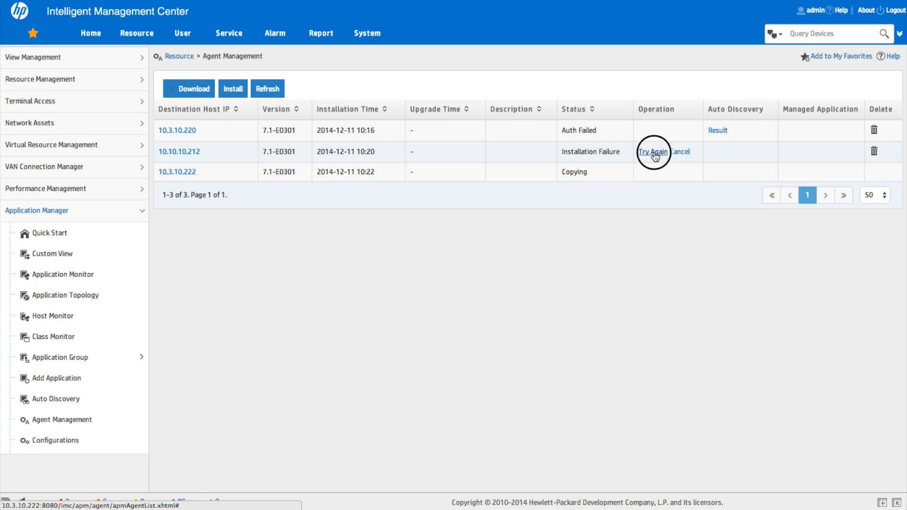
Retry 10.10.10.212 using lab.local\administrator and its password, and resubmit the installation
left_click(653, 151)
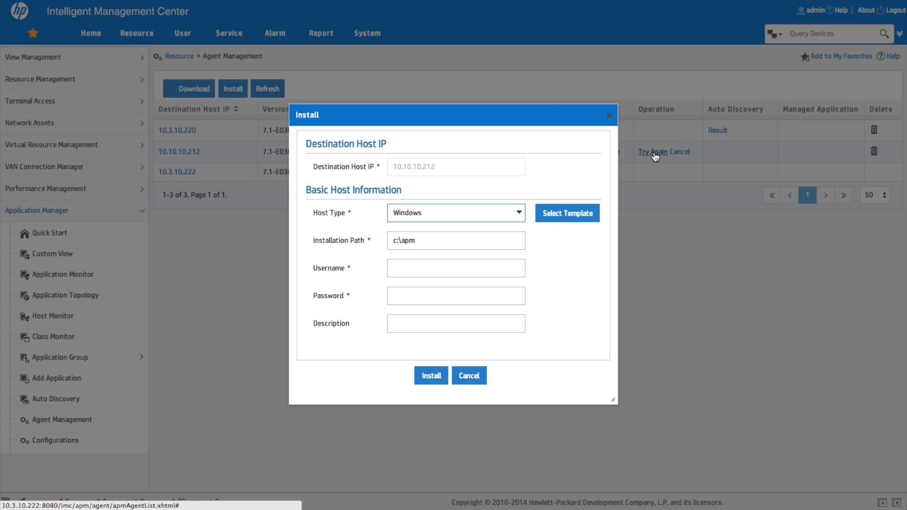
left_click(456, 268)
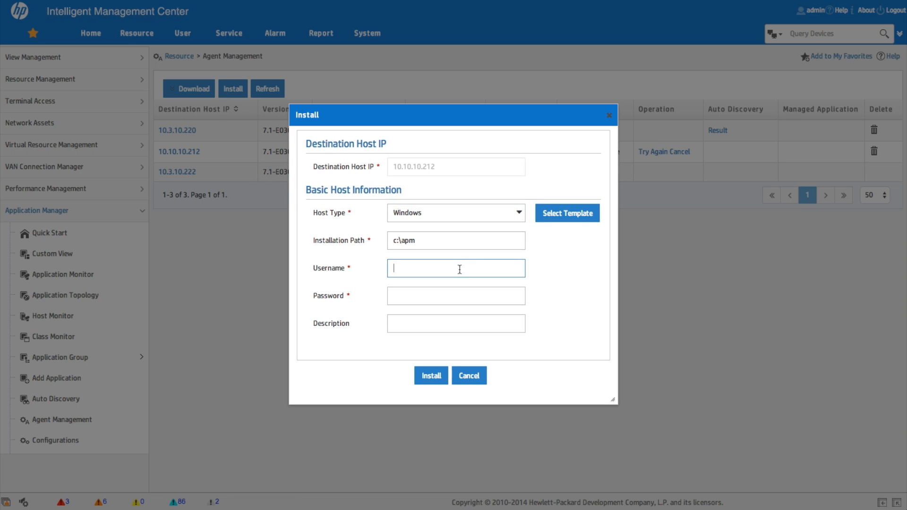
type("lab")
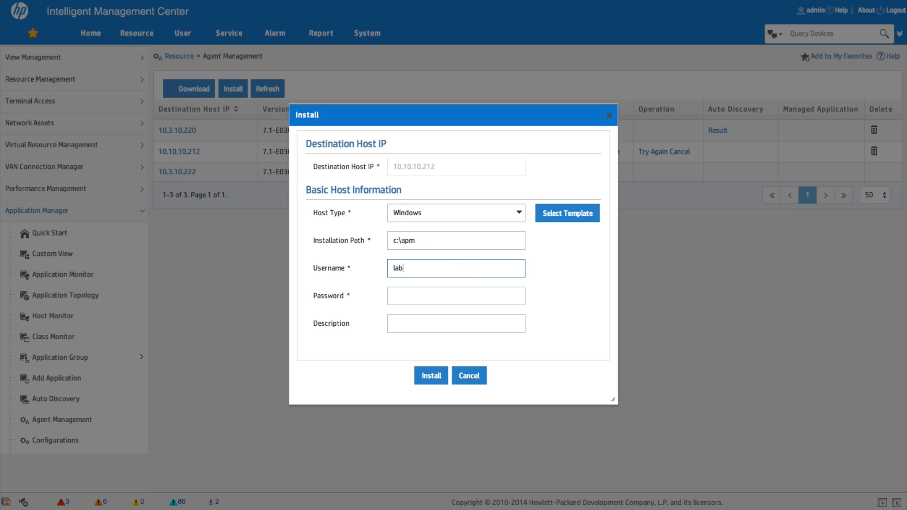
type(".local\\administrator")
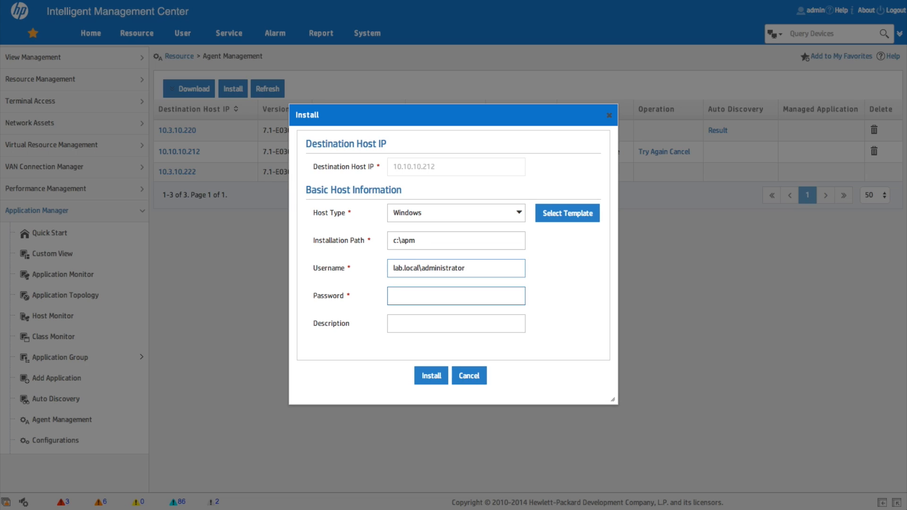
type("password")
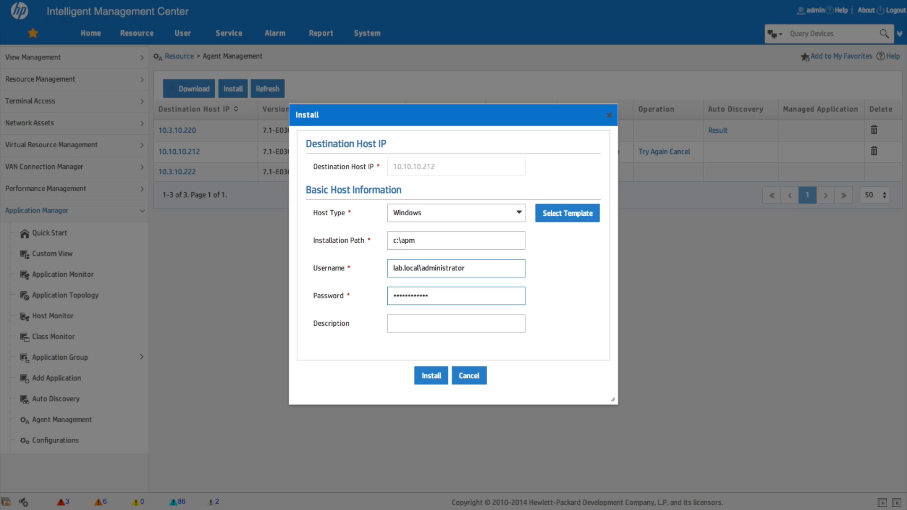
left_click(431, 375)
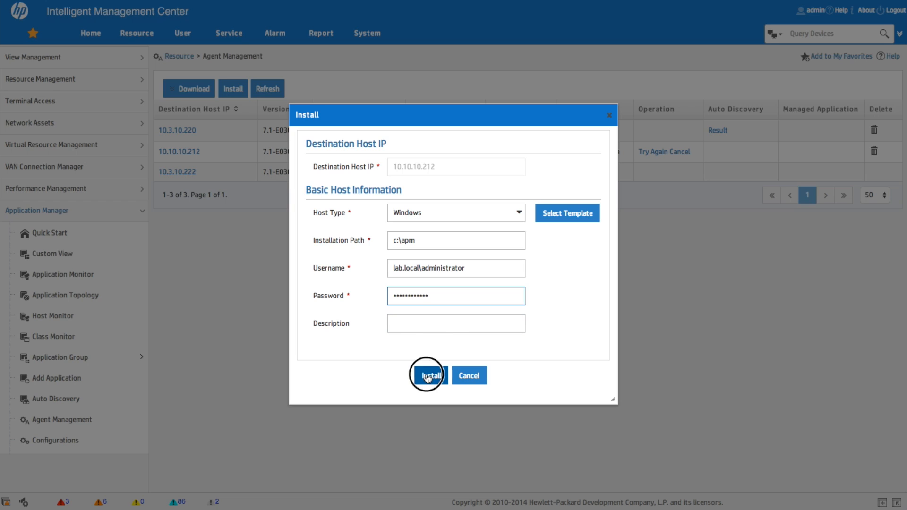
left_click(428, 376)
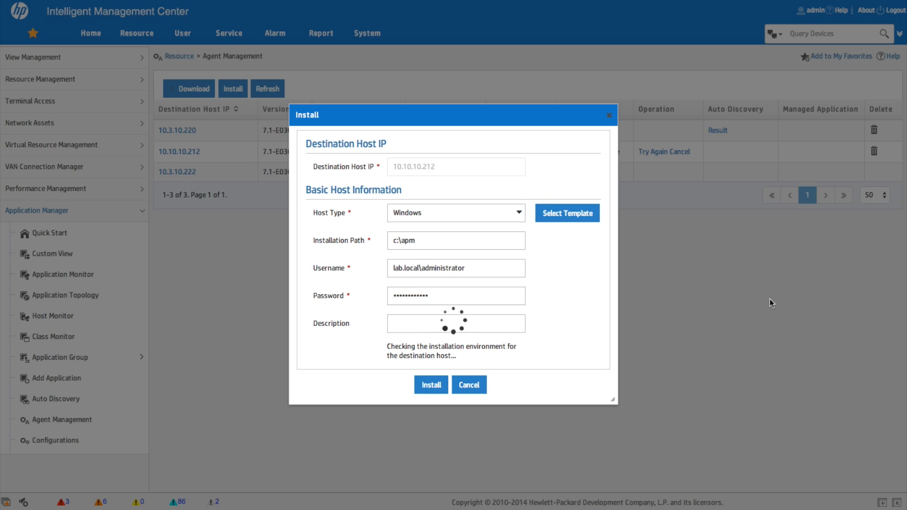
left_click(431, 385)
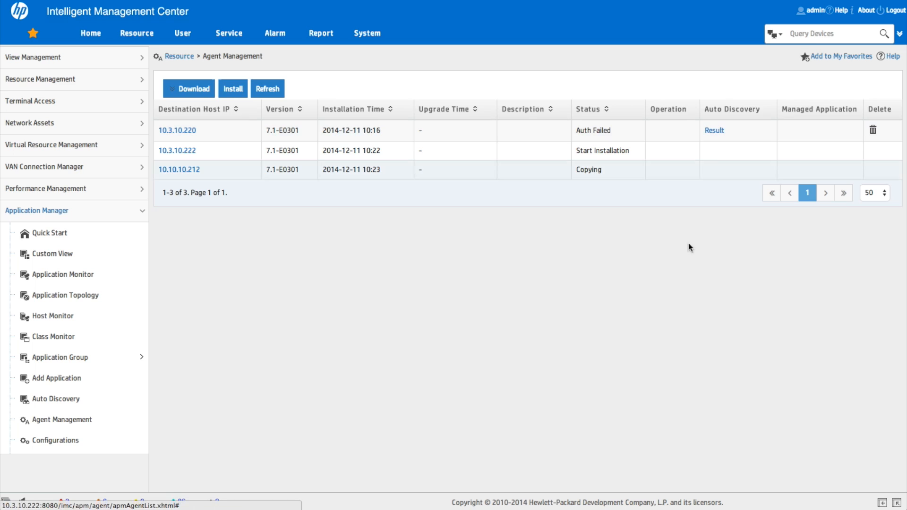
mouse_move(665, 329)
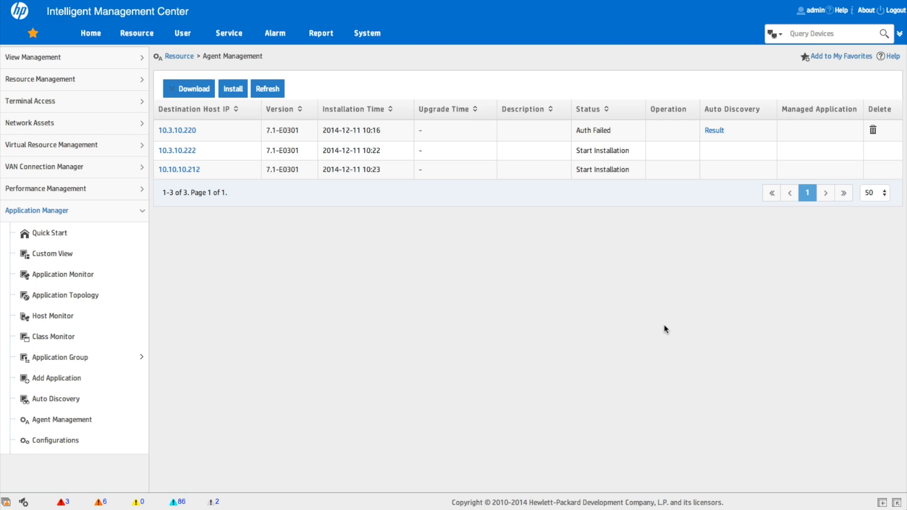
Refresh the agent list to see 10.3.10.222's Connection Failure status
left_click(267, 88)
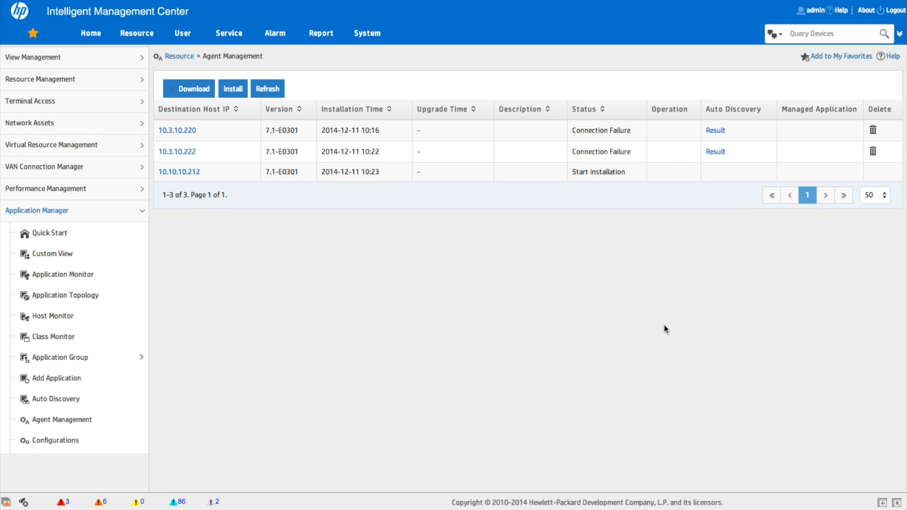